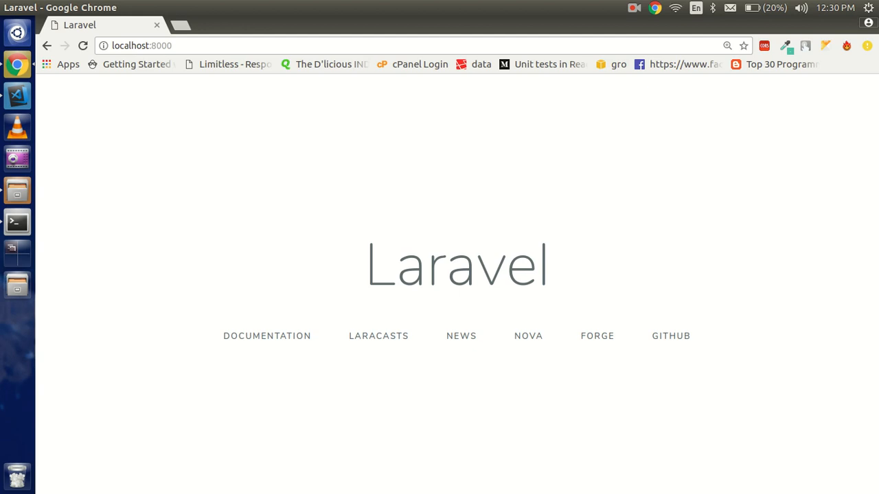
# Switch between Chrome's localhost:8000 welcome page and the blog project in Visual Studio Code.
pyautogui.click(16, 97)
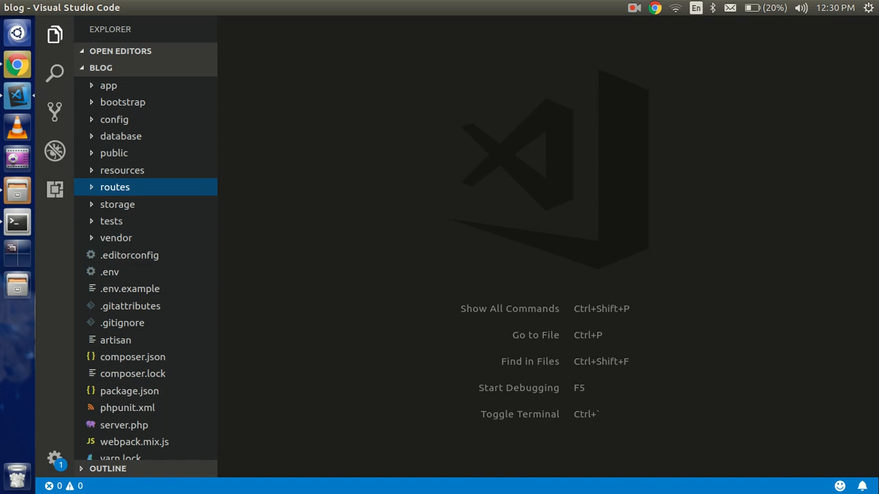
pyautogui.click(17, 65)
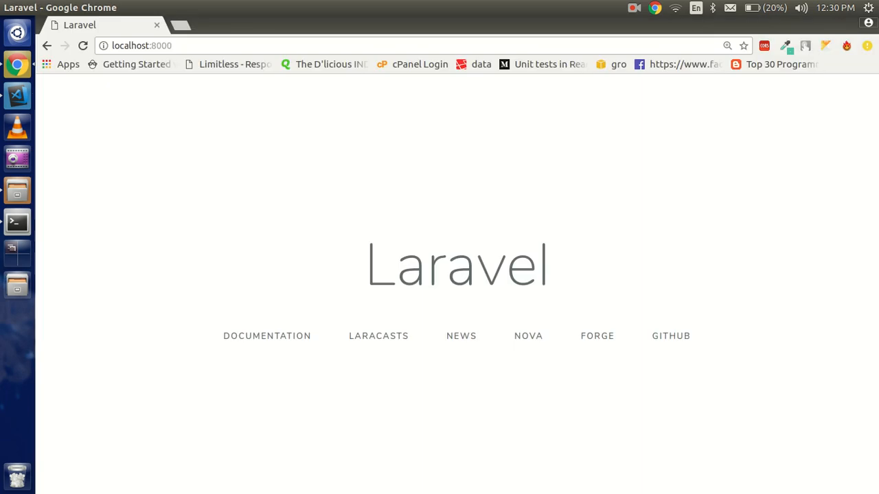
pyautogui.click(16, 96)
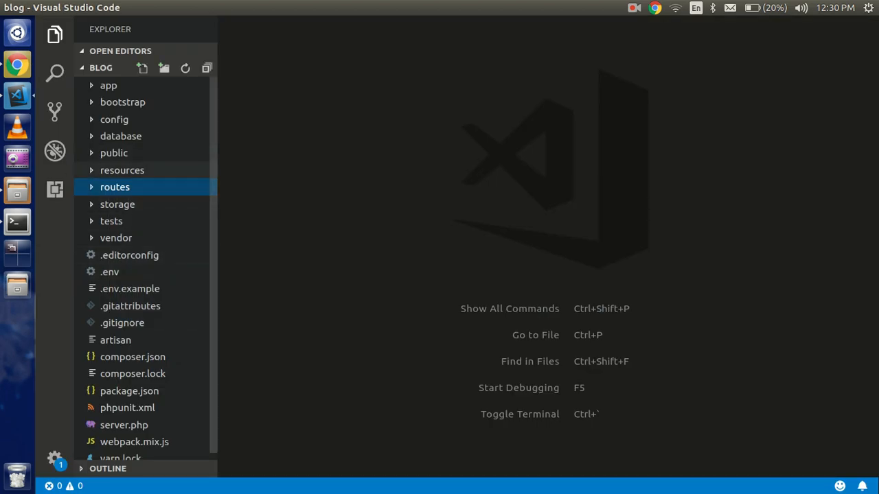
# In resources/views/welcome.blade.php, change the title text to read 'Laravel smart'.
pyautogui.click(121, 170)
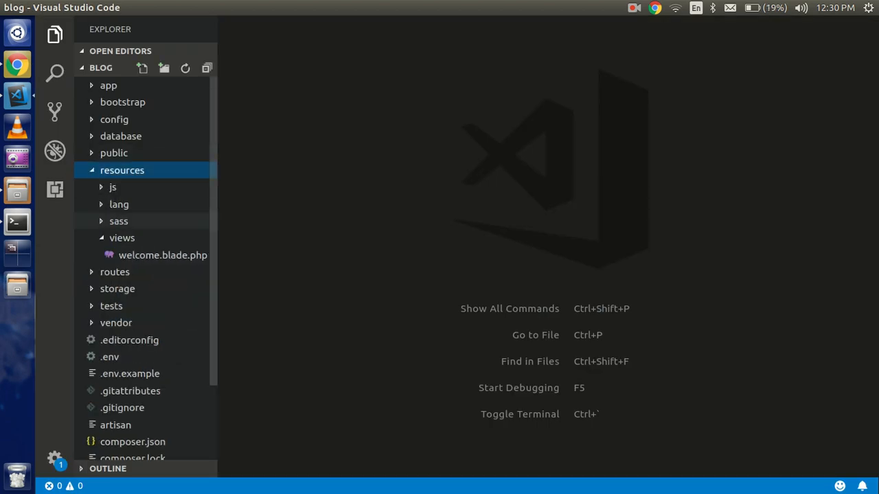
pyautogui.click(121, 238)
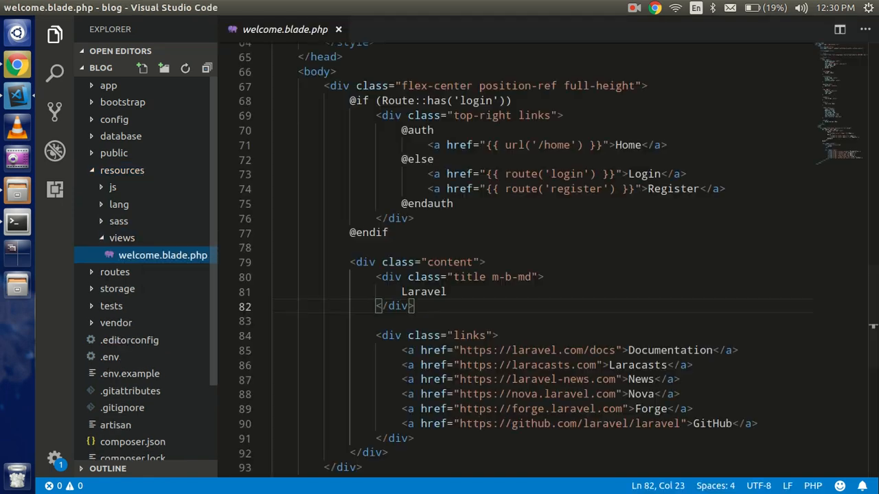
pyautogui.scroll(-3)
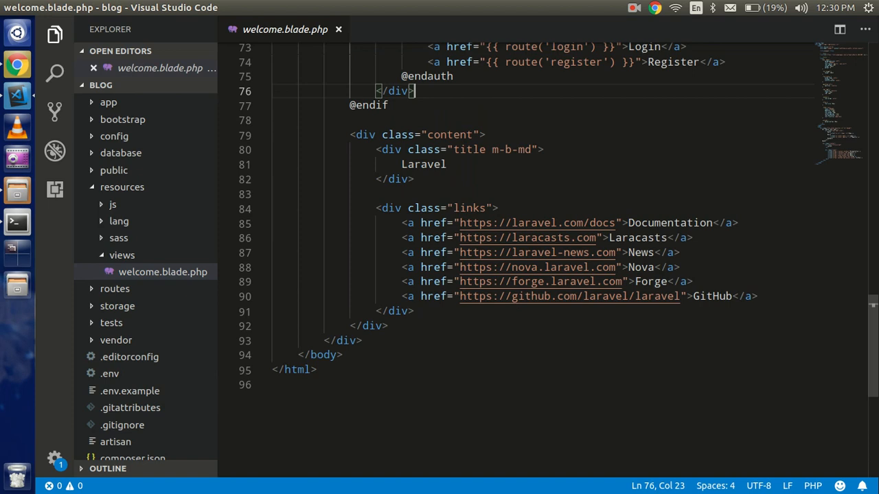
pyautogui.scroll(3)
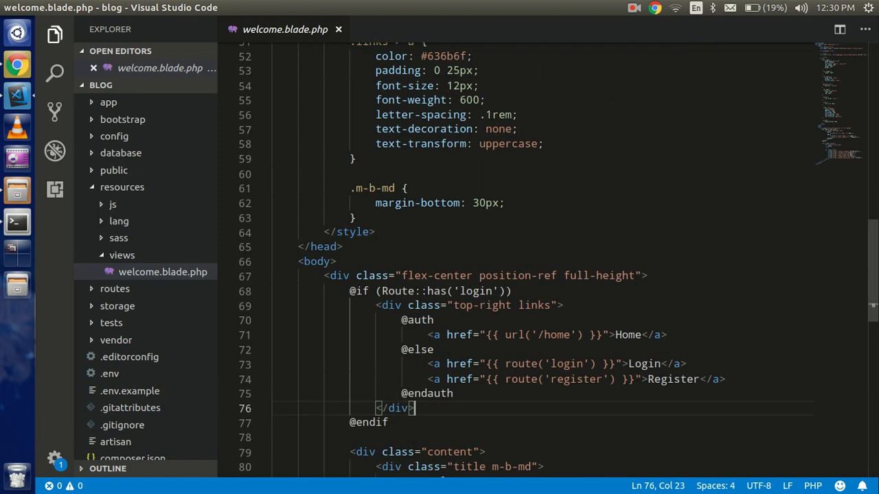
pyautogui.scroll(-3)
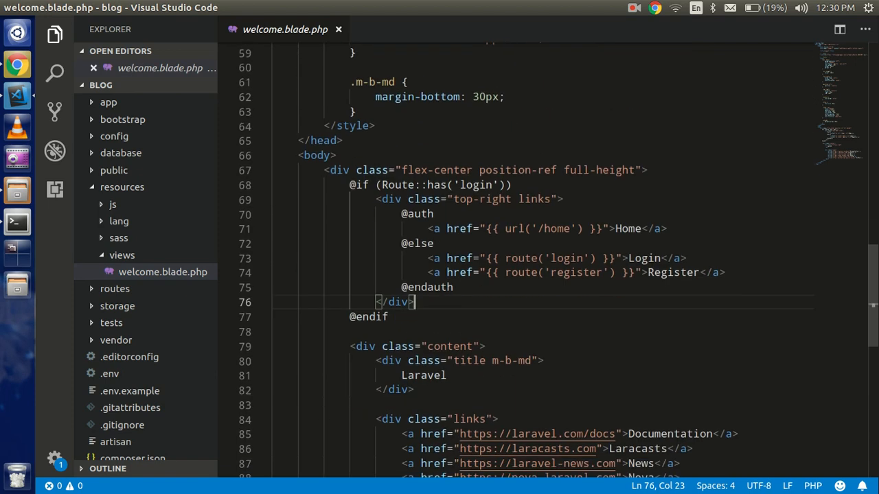
pyautogui.scroll(-3)
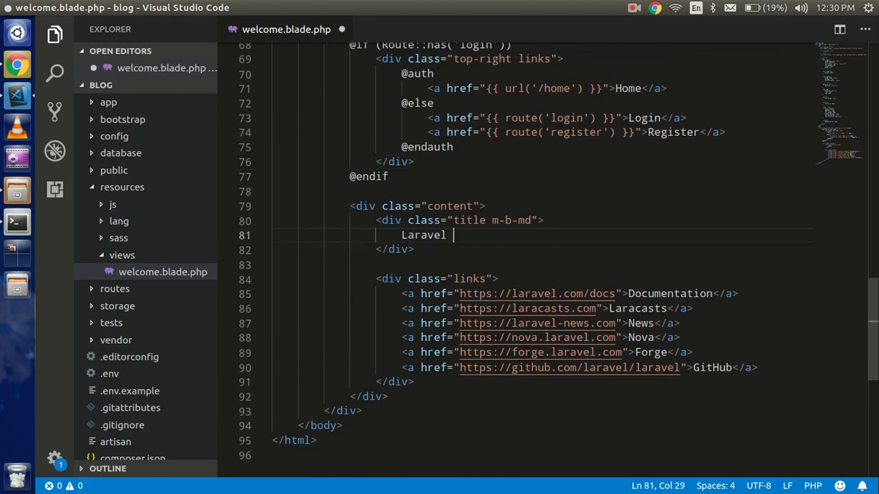
pyautogui.write('smart')
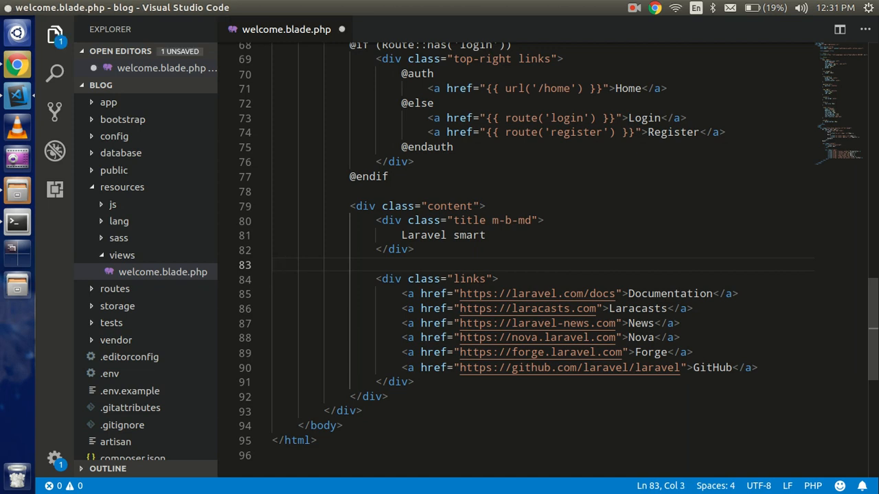
# View routes/web.php with its '/' welcome route, glancing at api.php along the way.
pyautogui.click(115, 288)
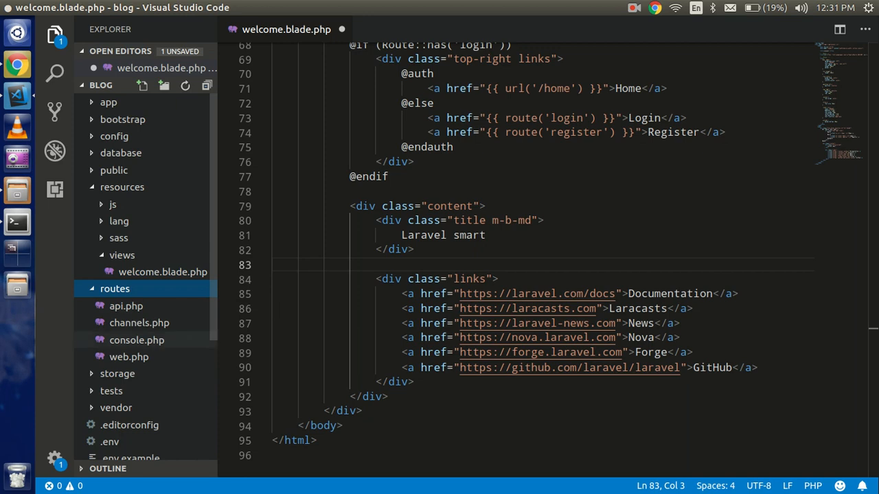
pyautogui.moveTo(129, 357)
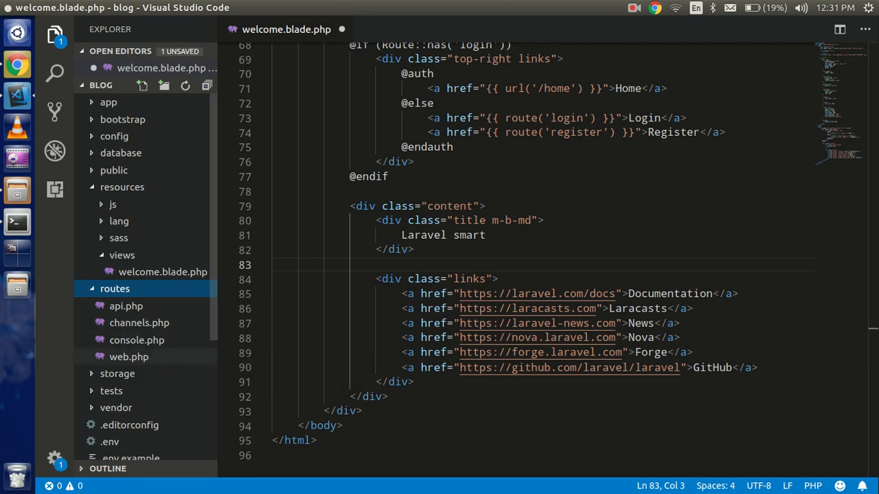
pyautogui.click(129, 357)
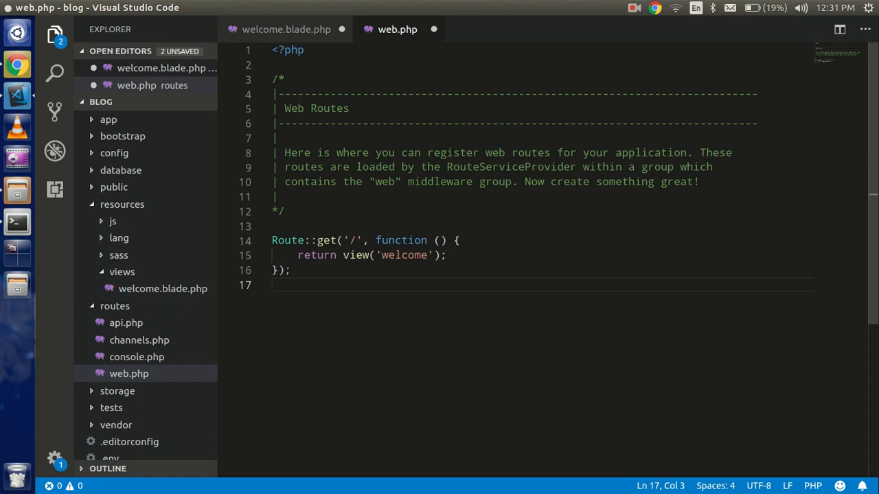
pyautogui.click(126, 322)
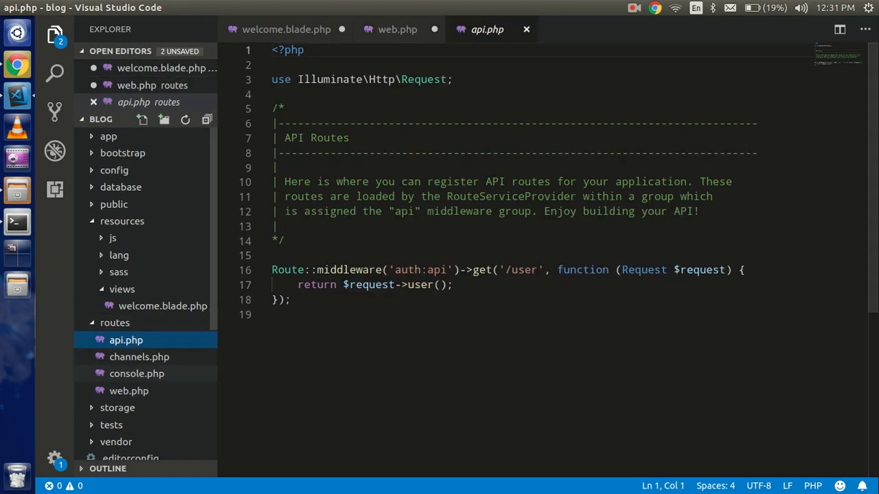
pyautogui.click(396, 29)
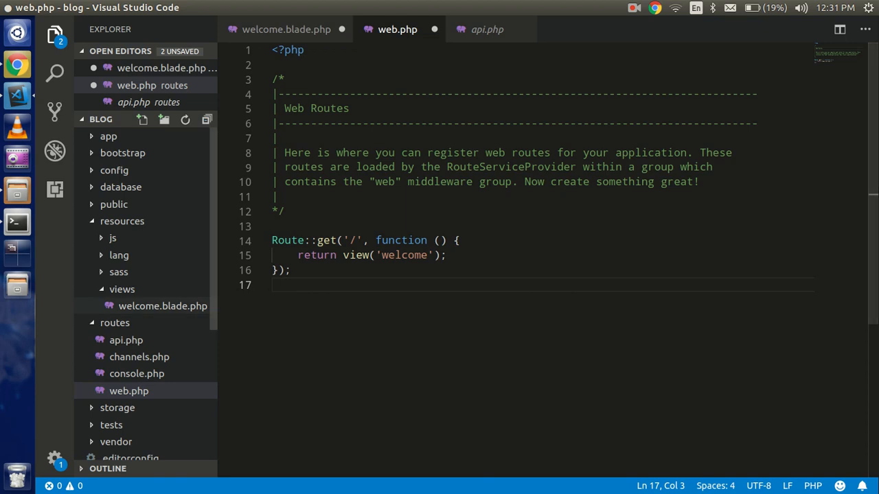
# Create a new empty view file first.blade.php inside resources/views.
pyautogui.rightClick(129, 390)
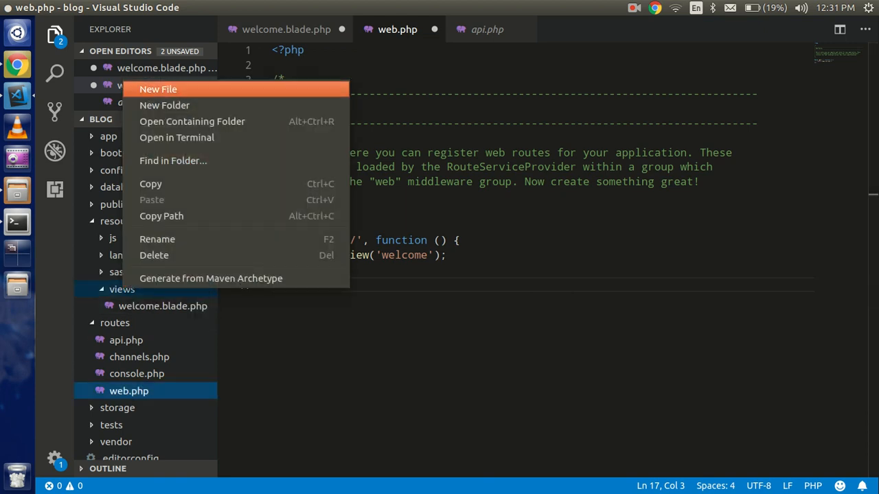
pyautogui.click(158, 90)
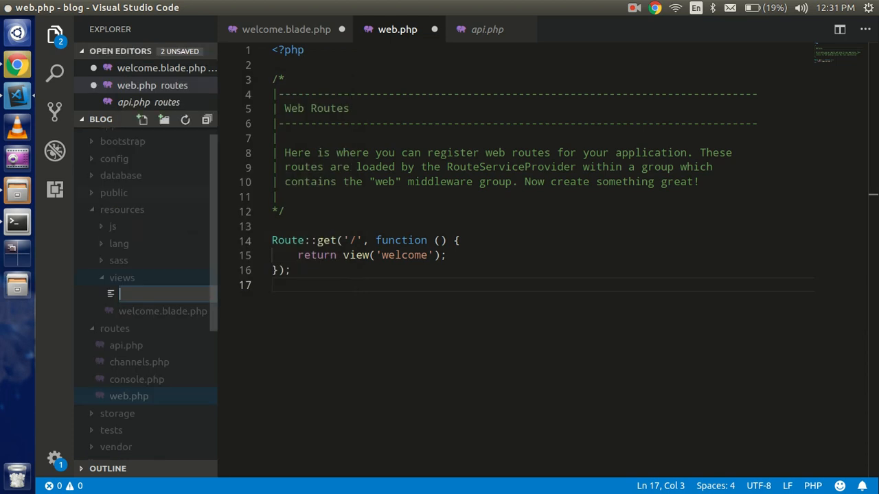
pyautogui.write('r')
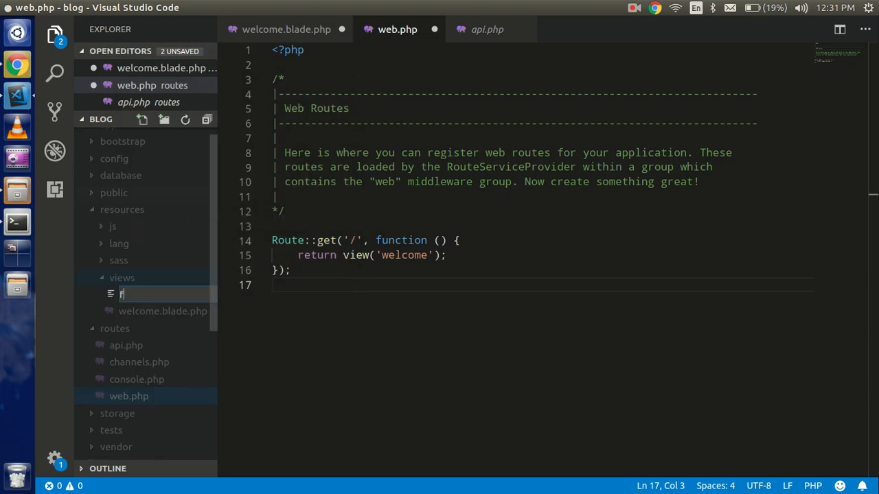
pyautogui.write('irst')
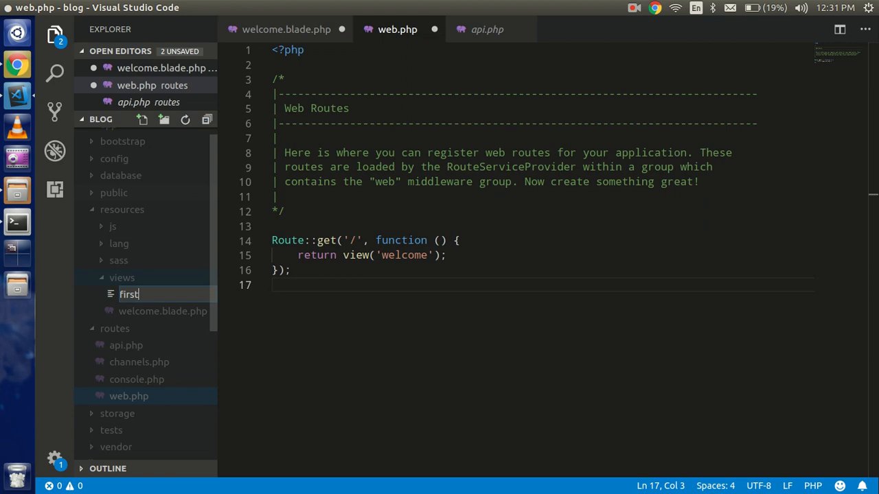
pyautogui.write('.blade')
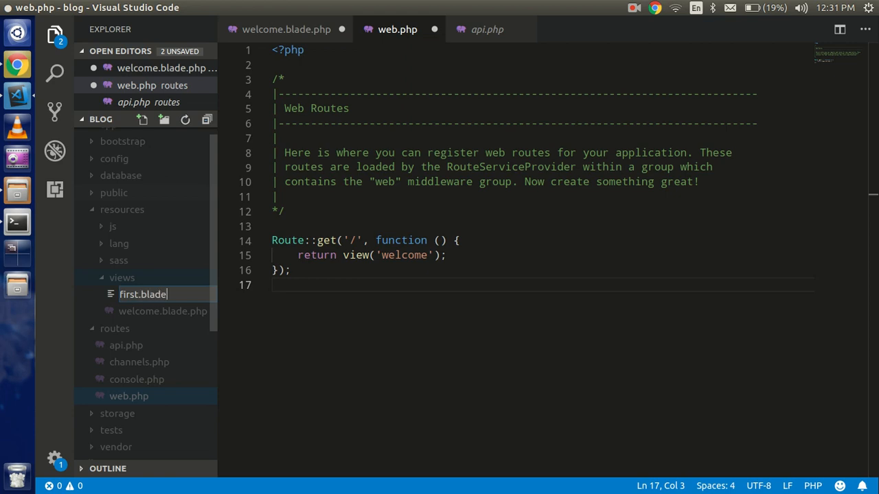
pyautogui.write('.php')
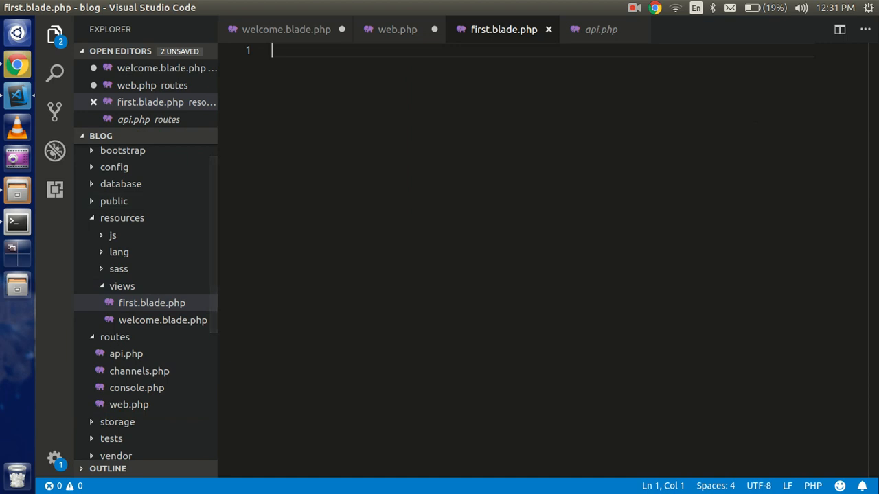
# Change web.php's root route to return view('first') instead of 'welcome'.
pyautogui.click(396, 29)
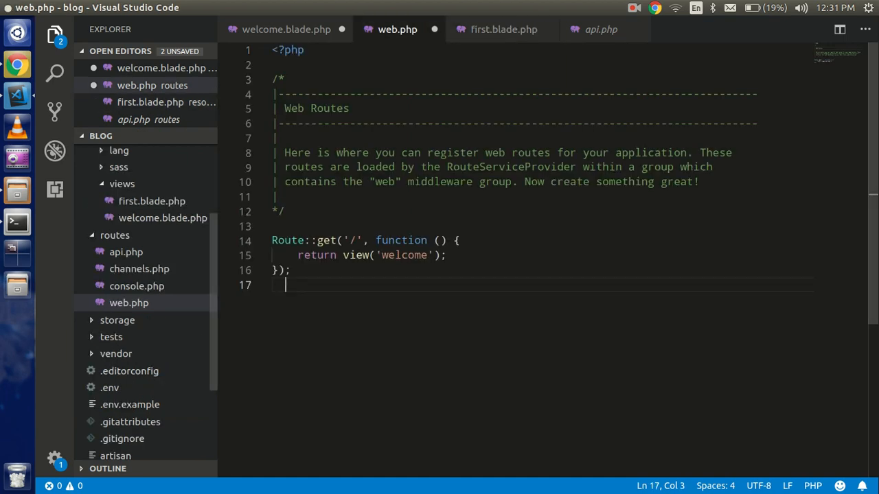
pyautogui.doubleClick(405, 254)
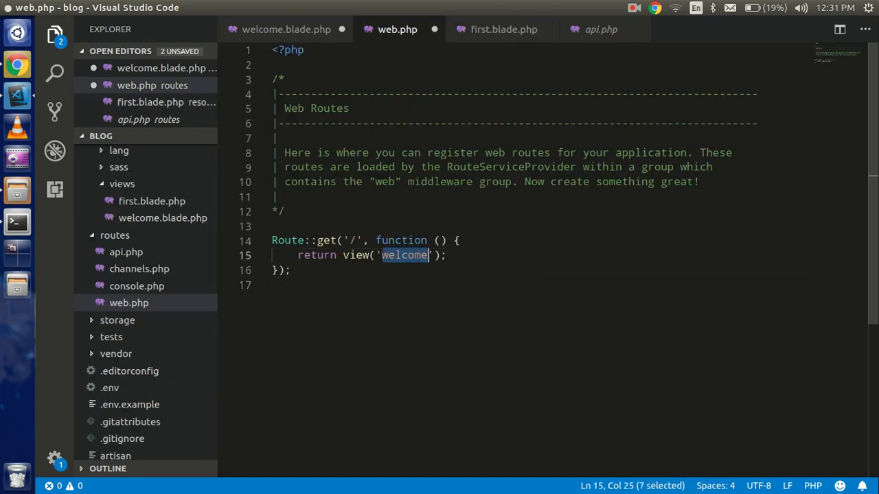
pyautogui.write('first')
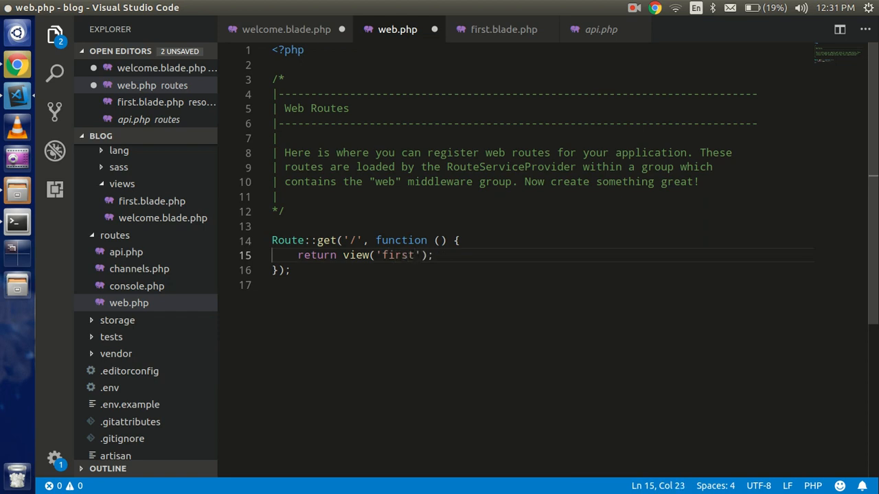
pyautogui.click(502, 29)
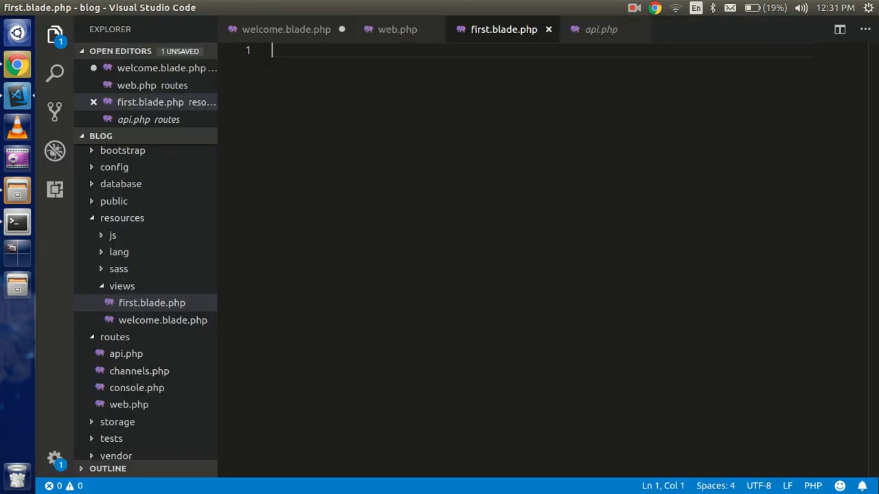
# Fill first.blade.php with the welcome markup minus the login block, retitled 'Laravel First Page'.
pyautogui.click(285, 29)
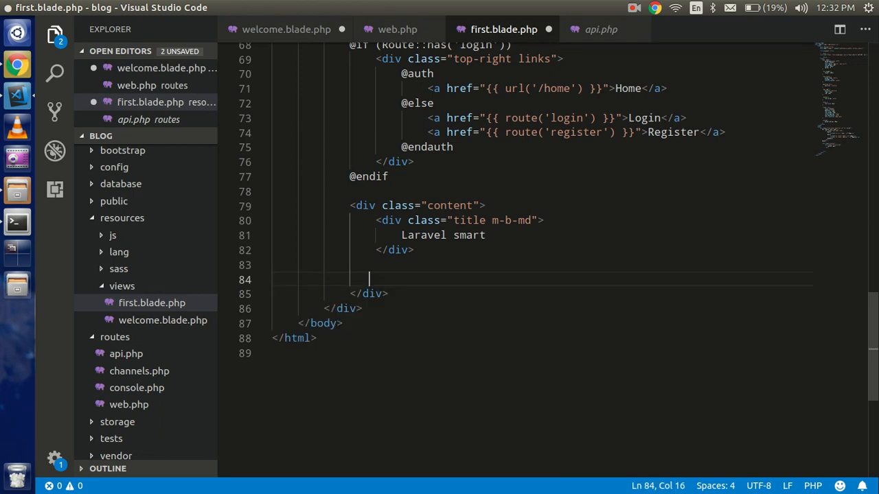
pyautogui.scroll(3)
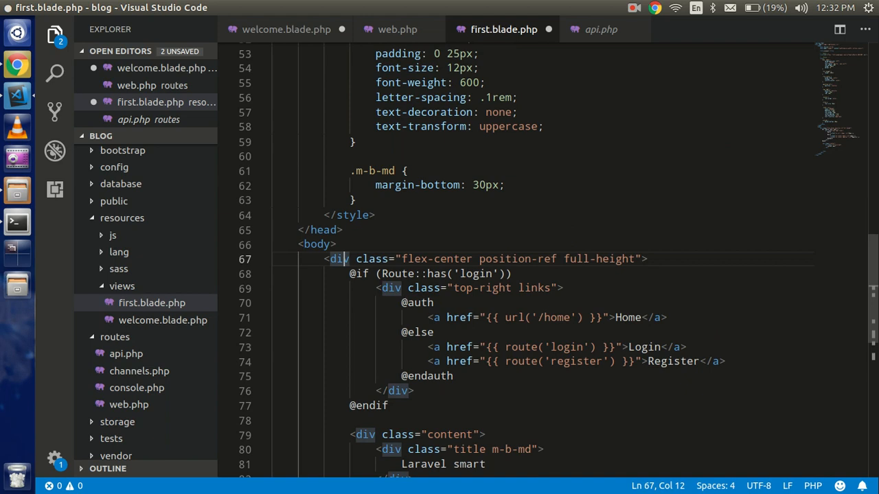
pyautogui.click(387, 406)
pyautogui.write('f')
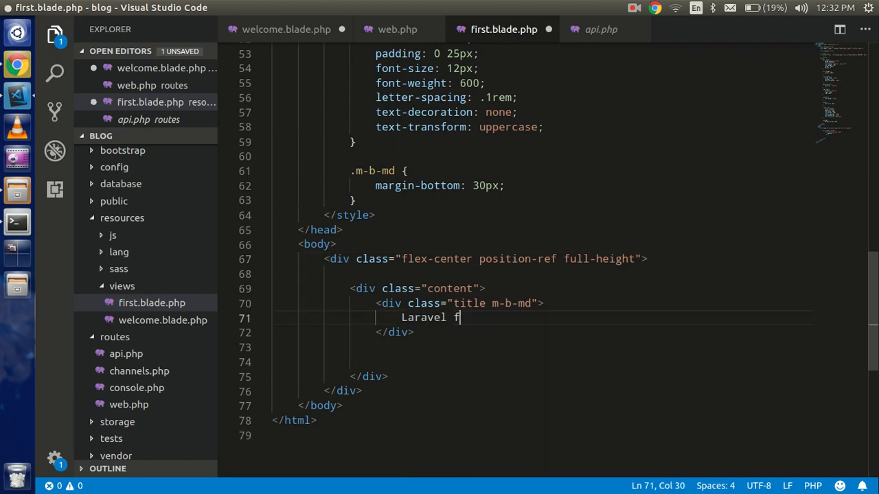
pyautogui.write('F')
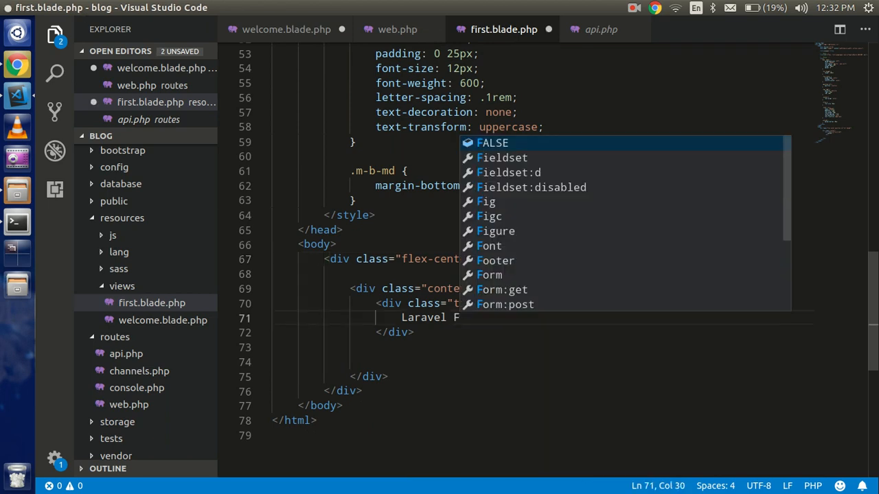
pyautogui.write('irst Pa')
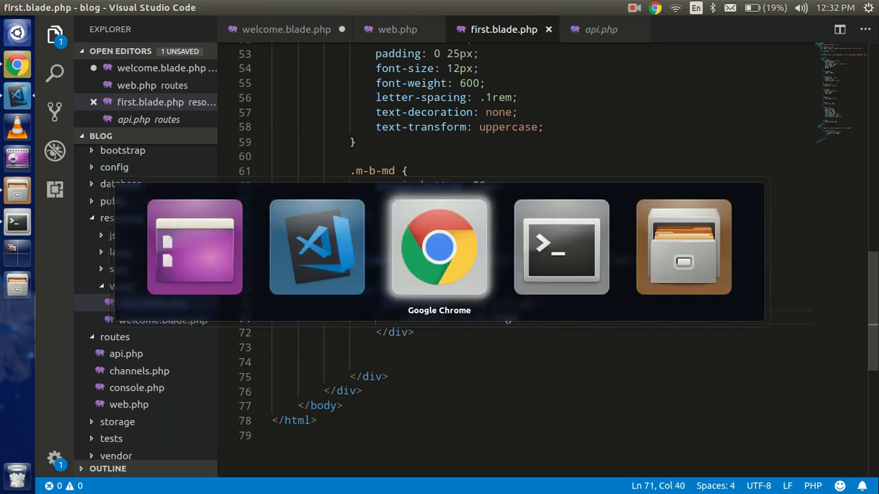
pyautogui.click(439, 247)
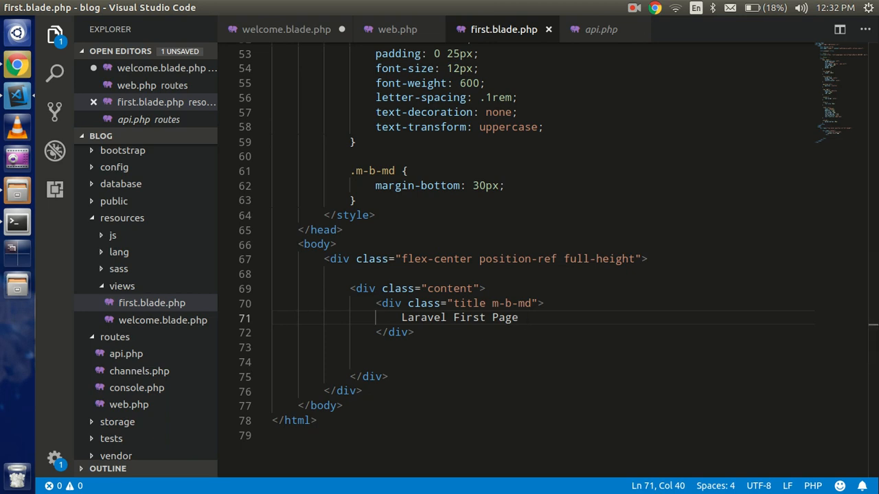
pyautogui.click(632, 8)
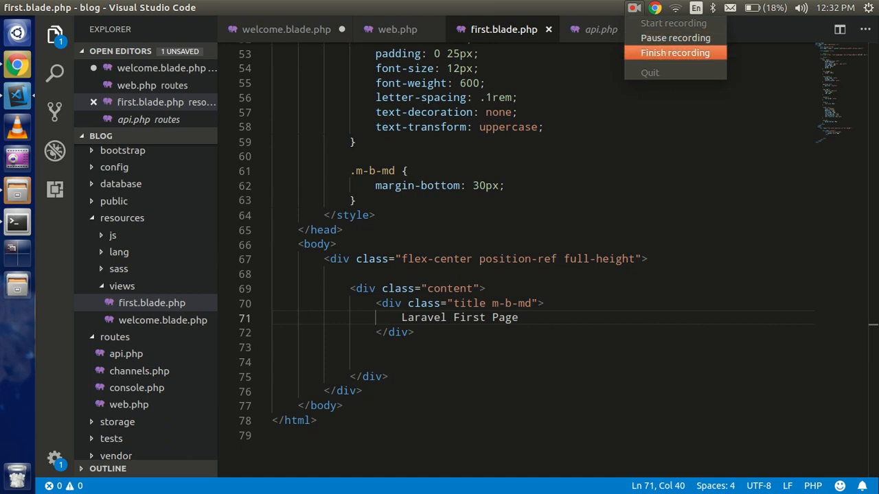